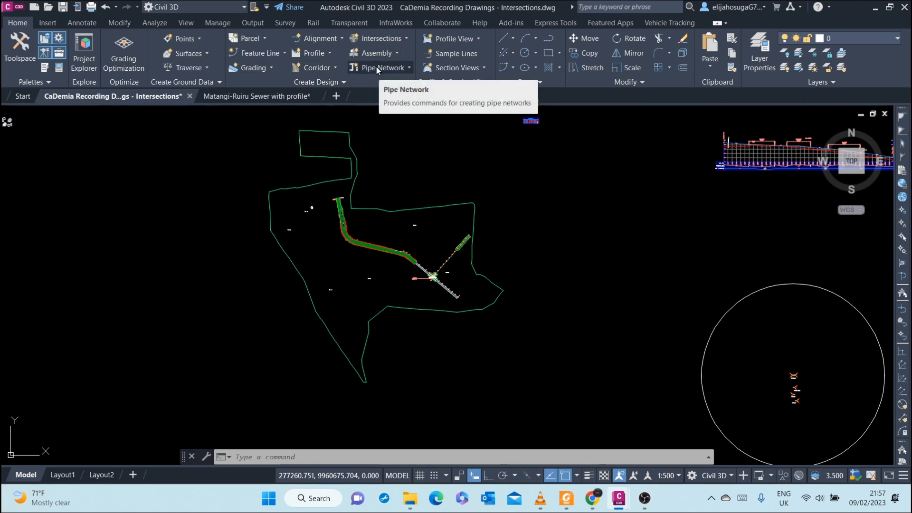
- Start a new pipe network and name it 'Cademia Severage Network' in Create Pipe Network
click(381, 67)
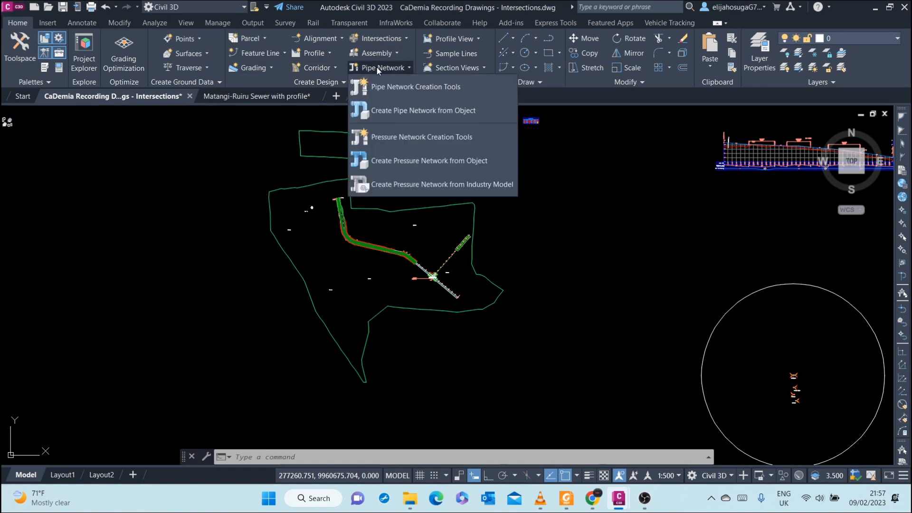
mouse_move(416, 87)
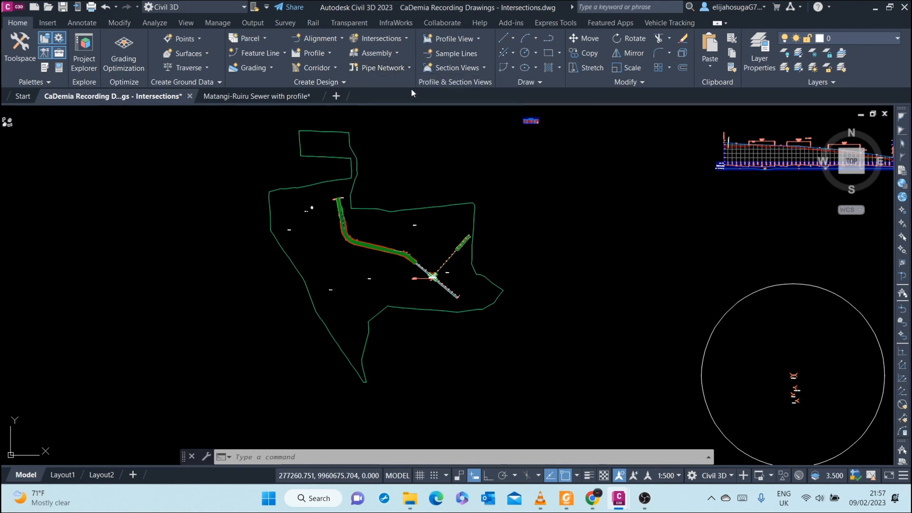
click(377, 67)
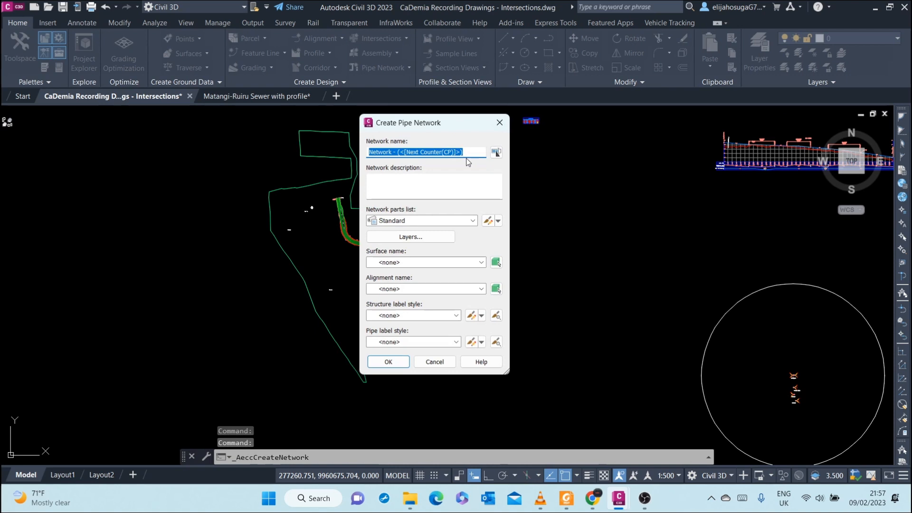
mouse_move(361, 145)
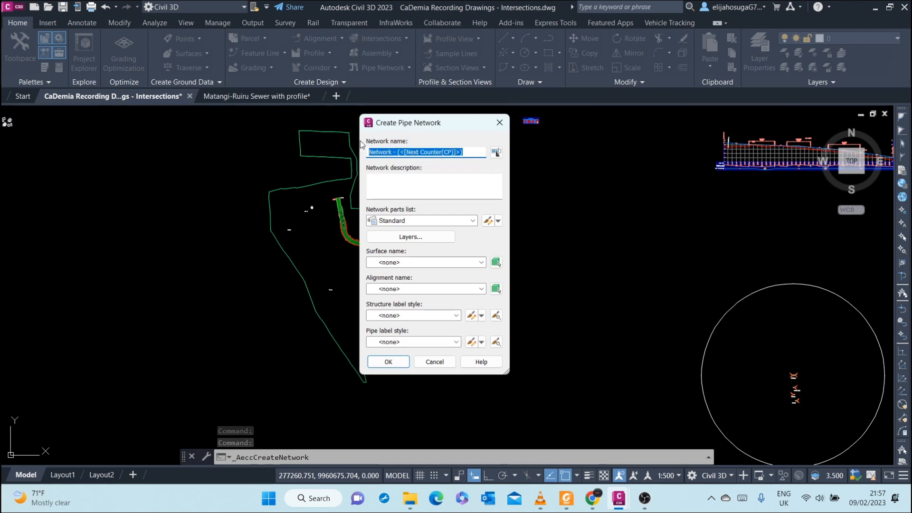
text(S)
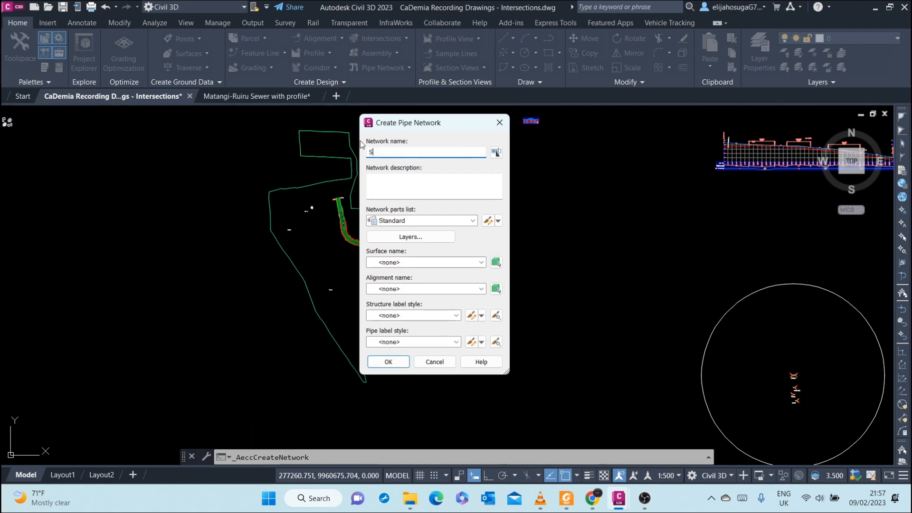
text(ewe)
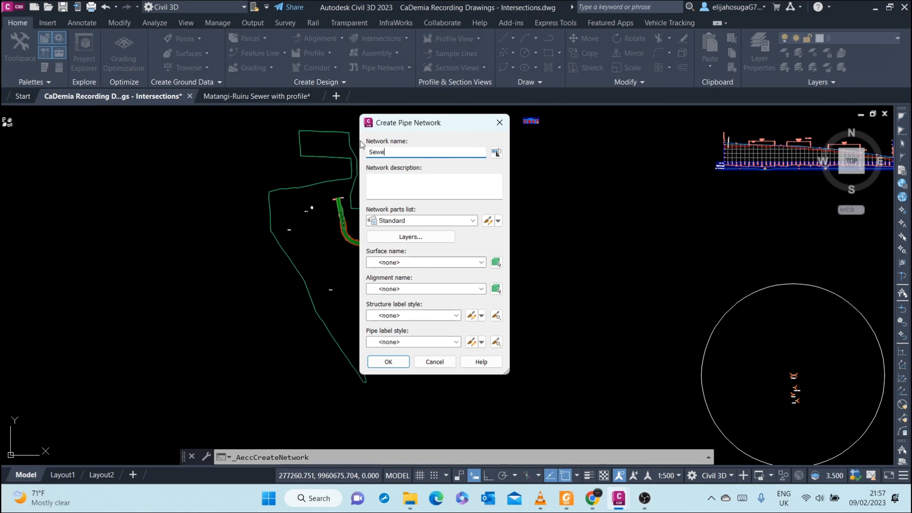
text(rag)
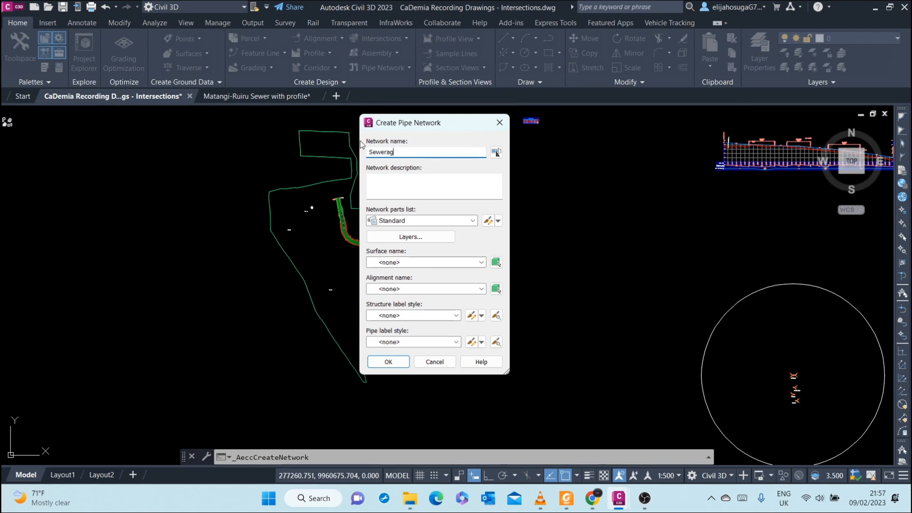
text(Cademia)
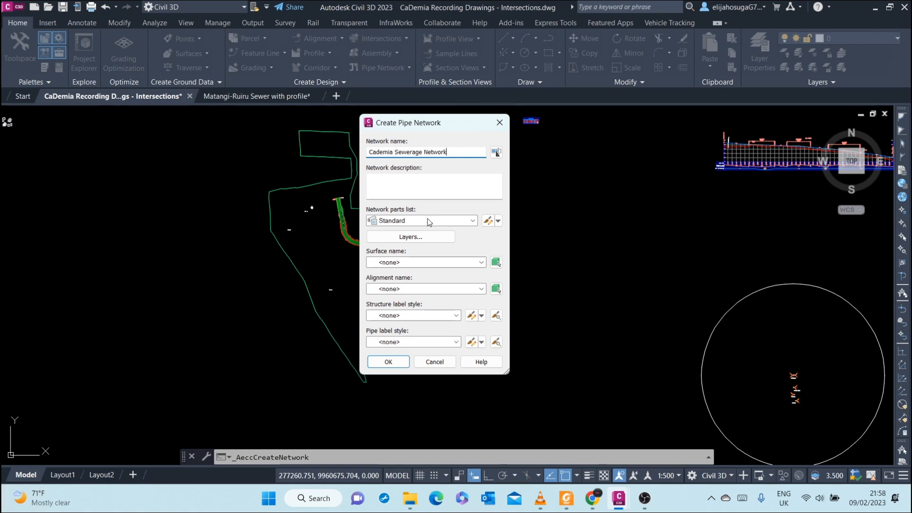
- Assign the Cademia parts list and the Topo Surface to the new network
click(472, 220)
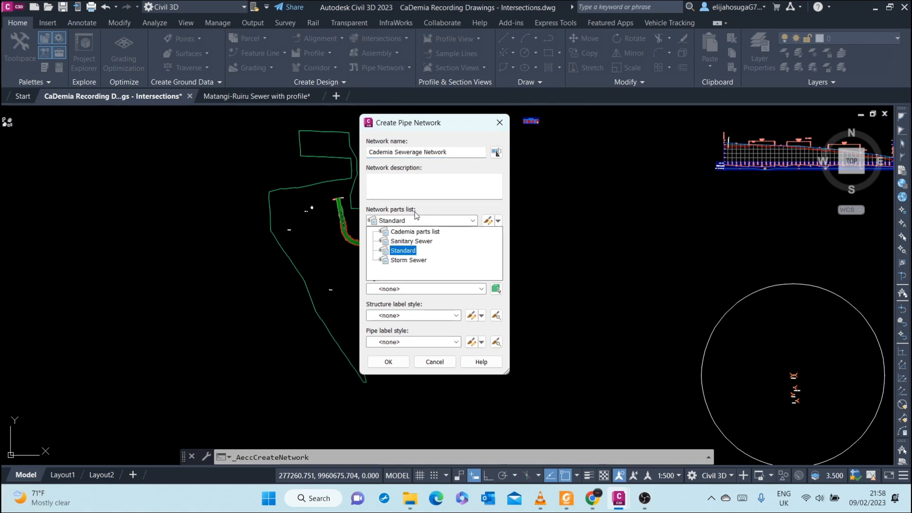
click(415, 231)
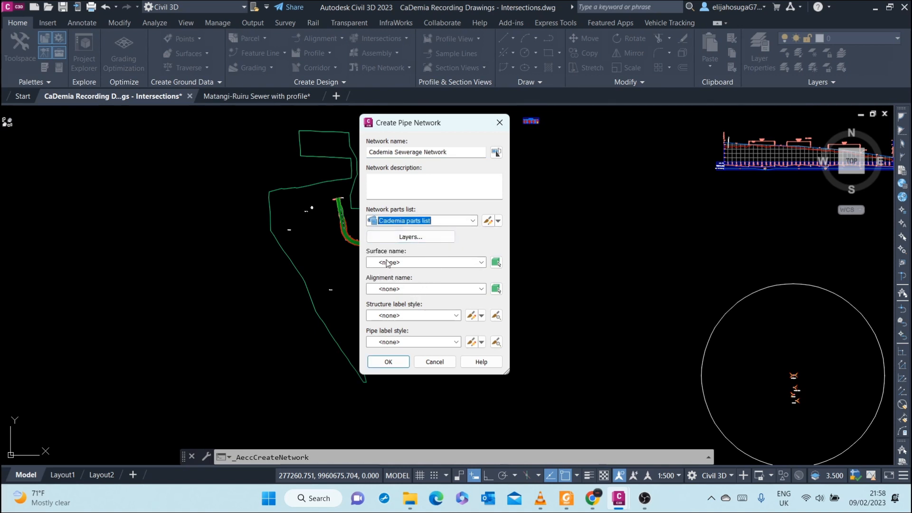
click(479, 262)
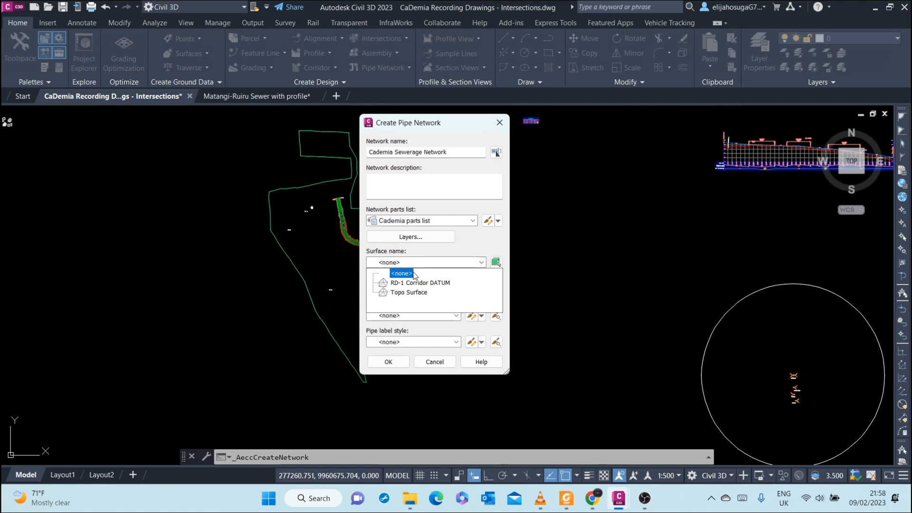
click(408, 292)
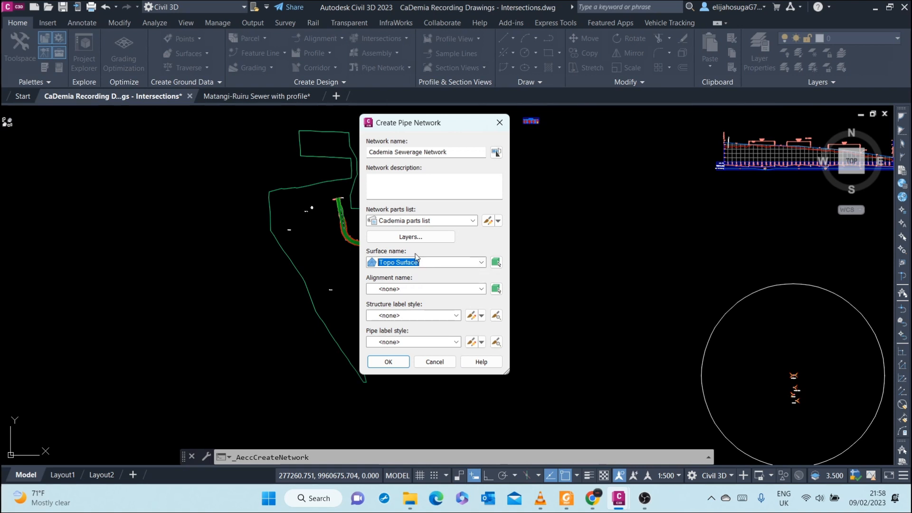
mouse_move(429, 284)
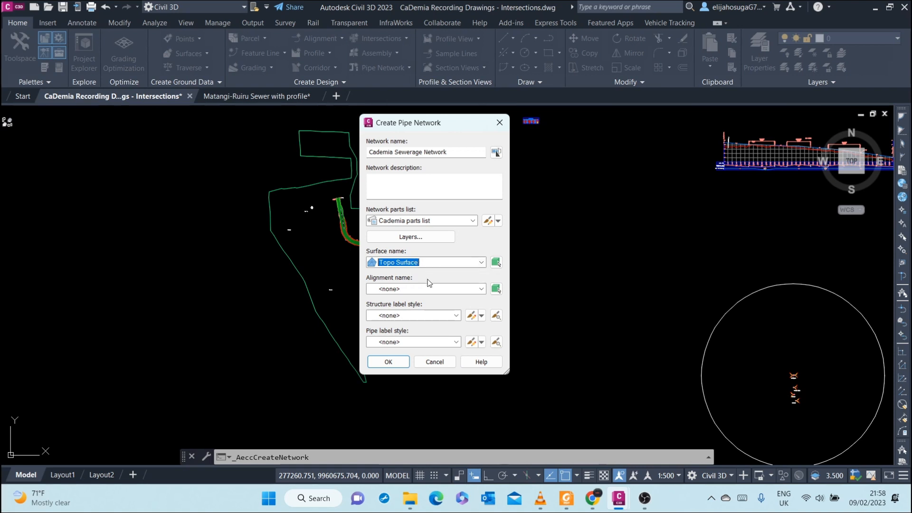
mouse_move(389, 254)
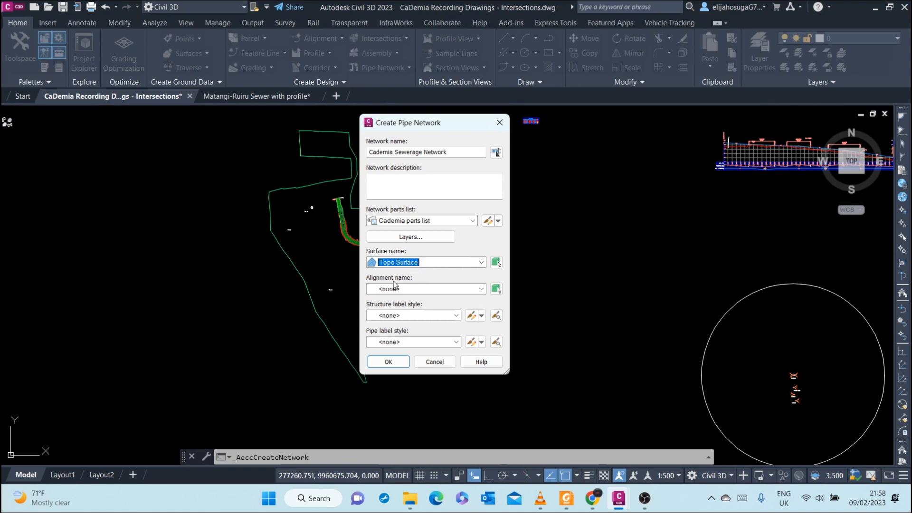
mouse_move(410, 317)
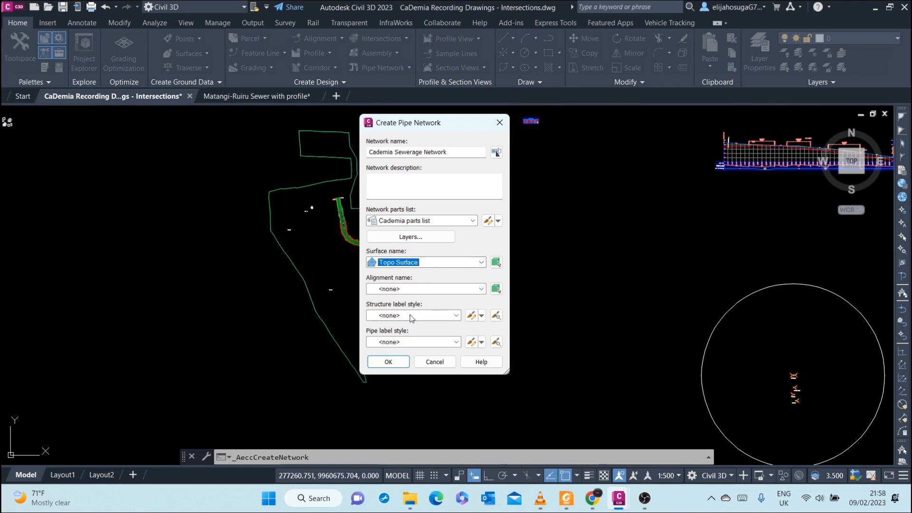
mouse_move(409, 317)
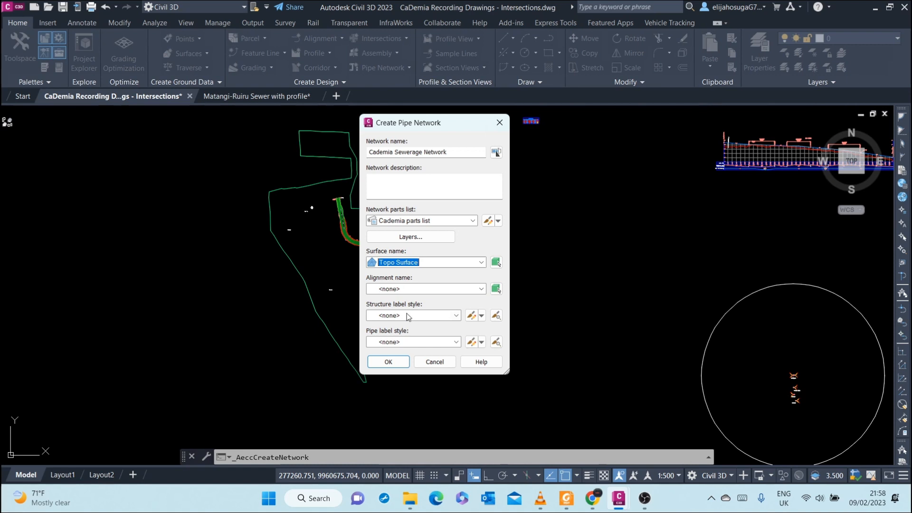
- Use Name Only (Sanitary) structure labels and Plan_Length Description and Slope pipe labels
click(457, 315)
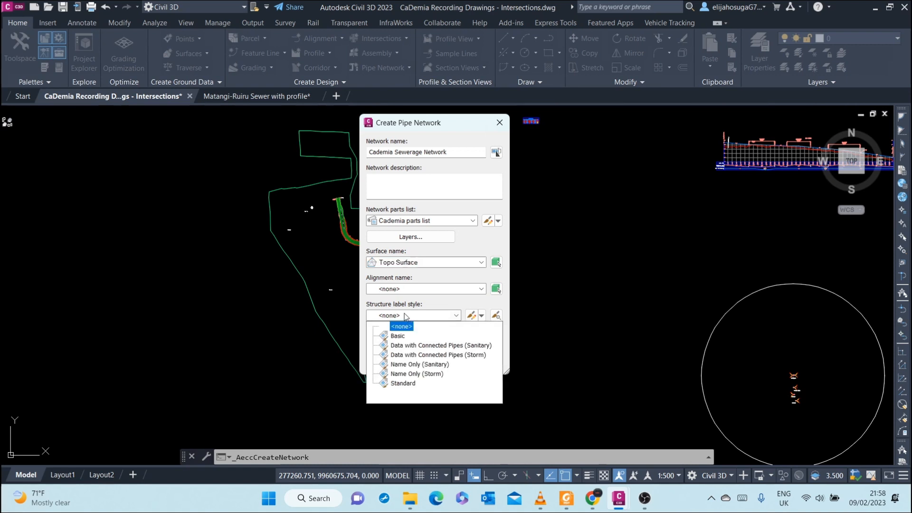
click(440, 345)
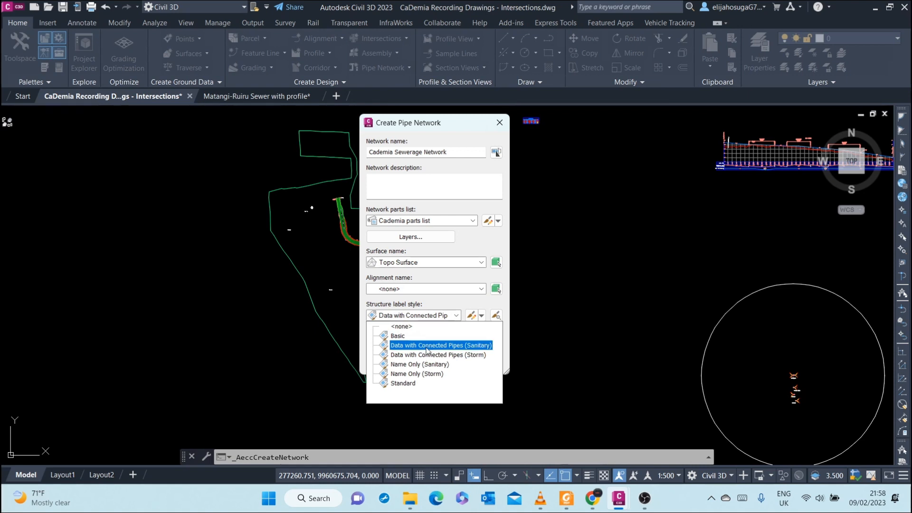
mouse_move(435, 352)
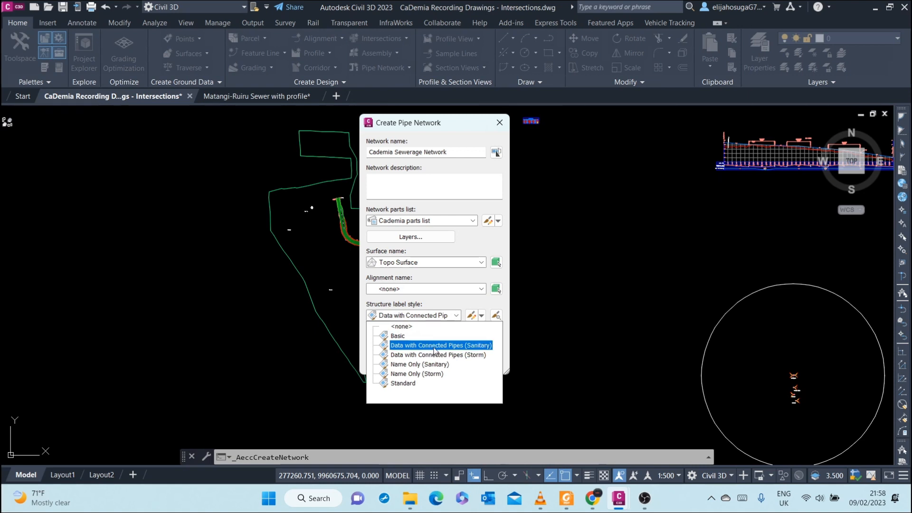
click(419, 364)
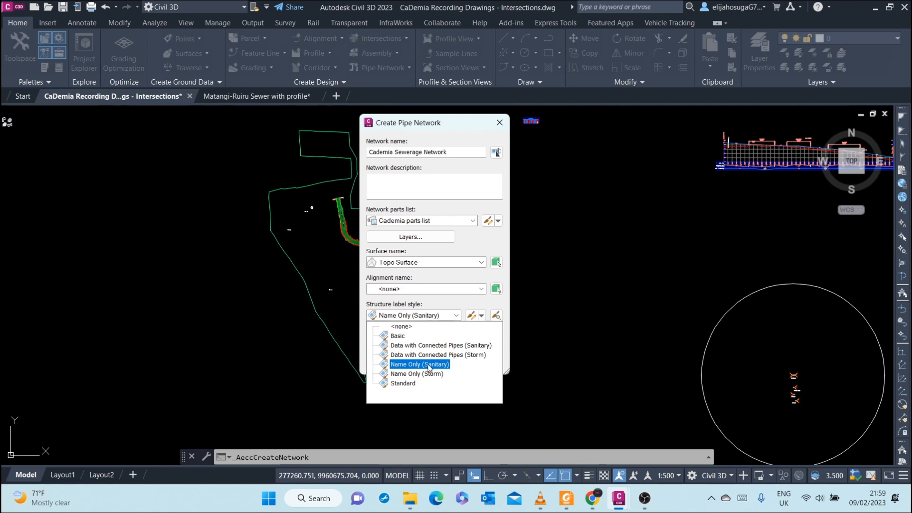
click(413, 341)
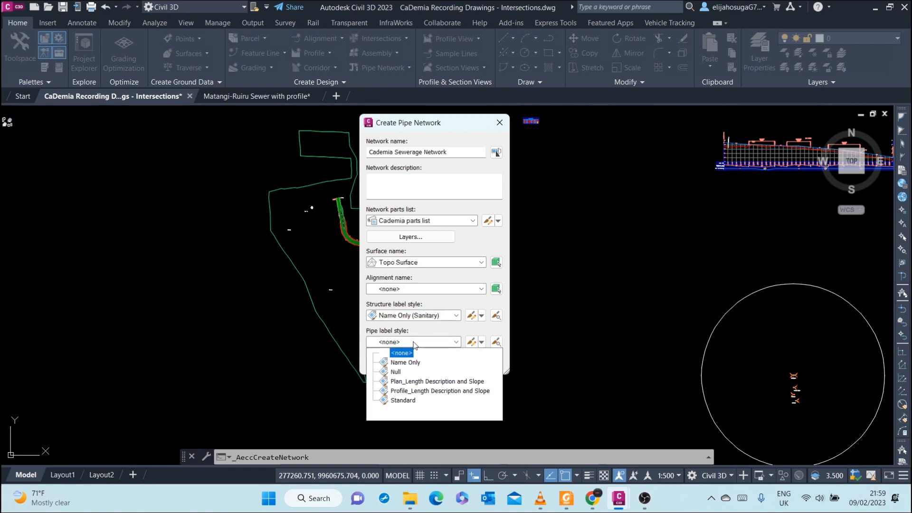
click(437, 381)
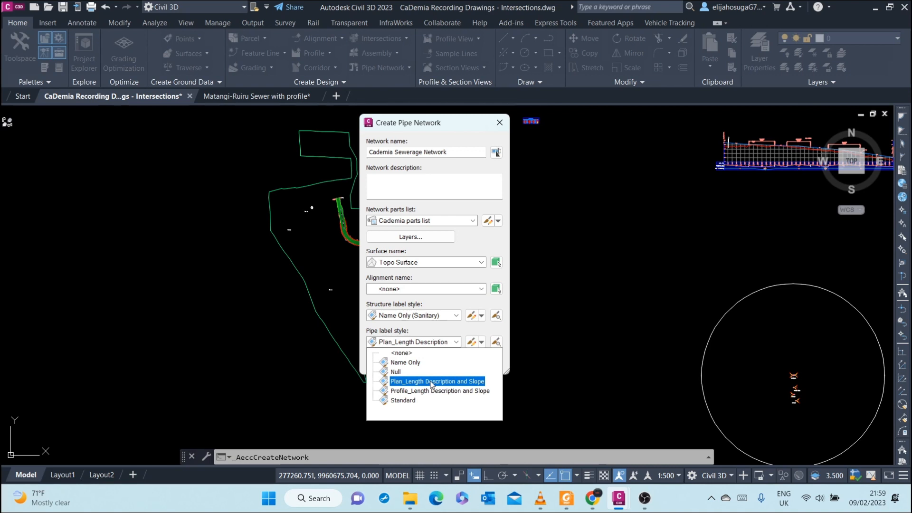
click(437, 381)
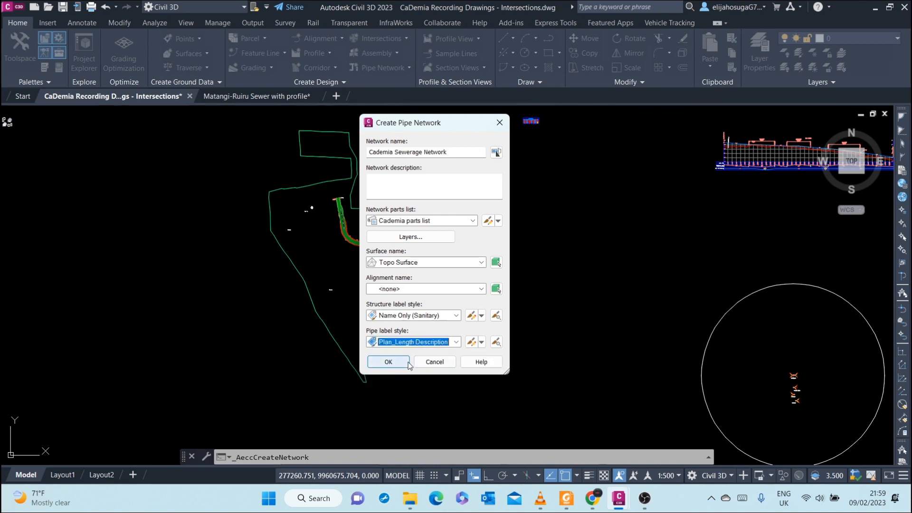
mouse_move(435, 361)
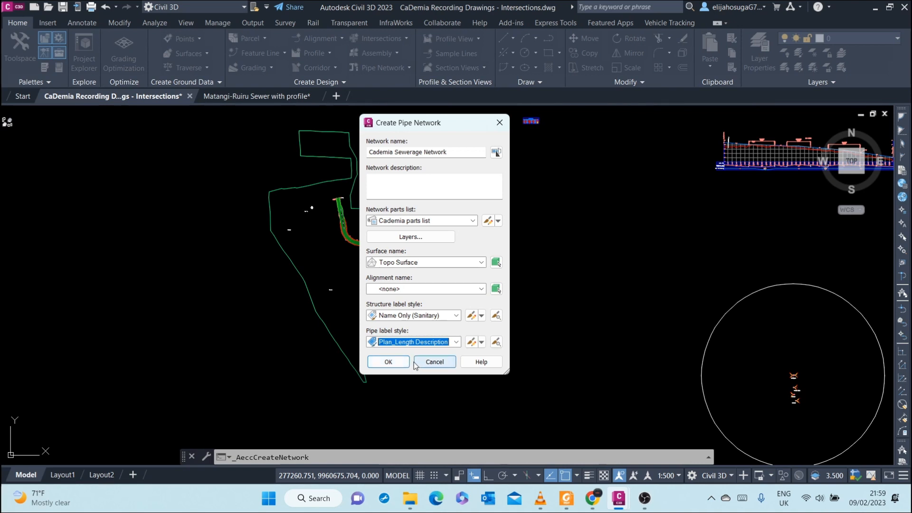
- Create the network and keep Topo Surface as its layout surface
click(387, 361)
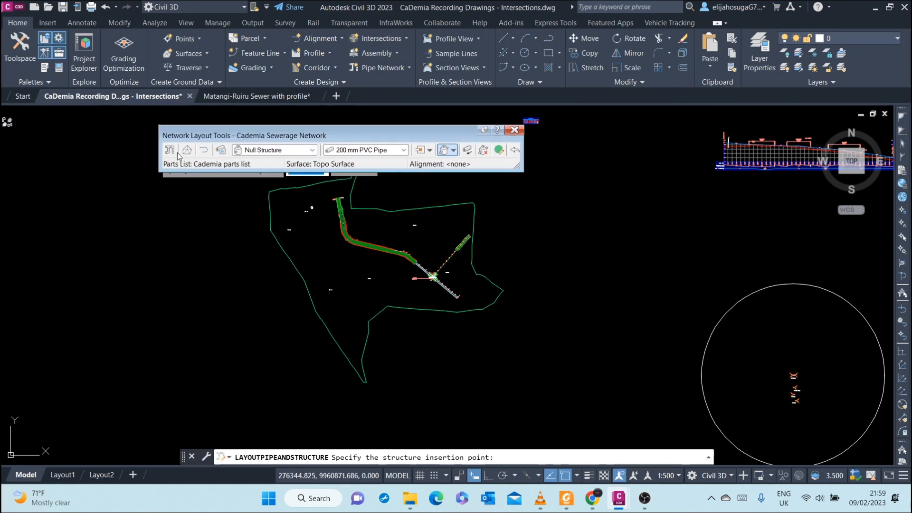
mouse_move(169, 150)
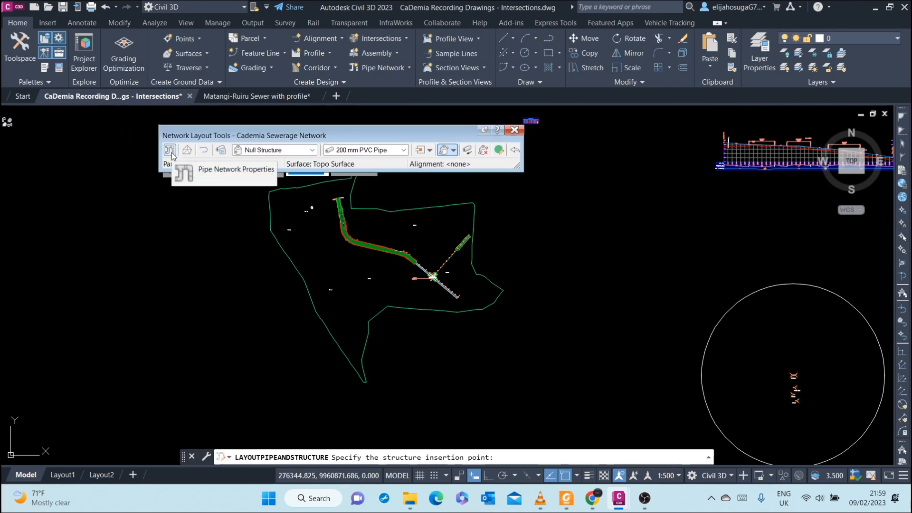
click(169, 150)
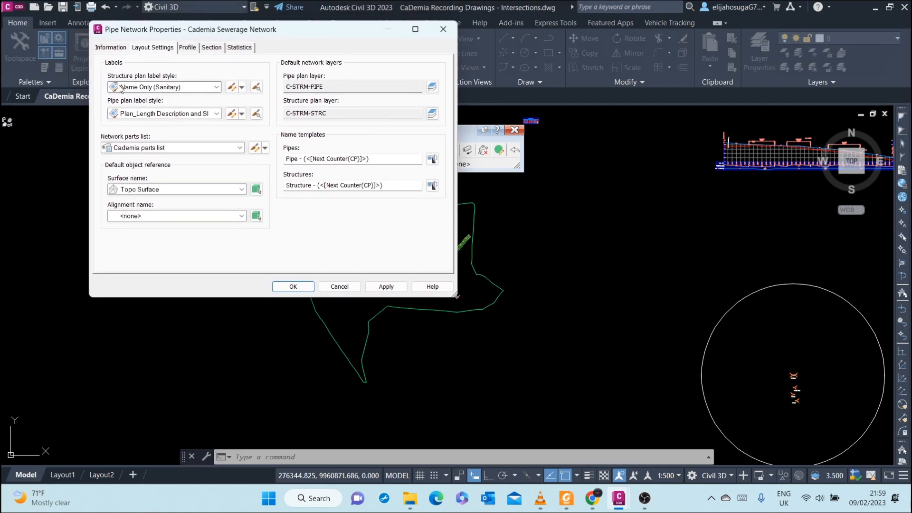
mouse_move(147, 108)
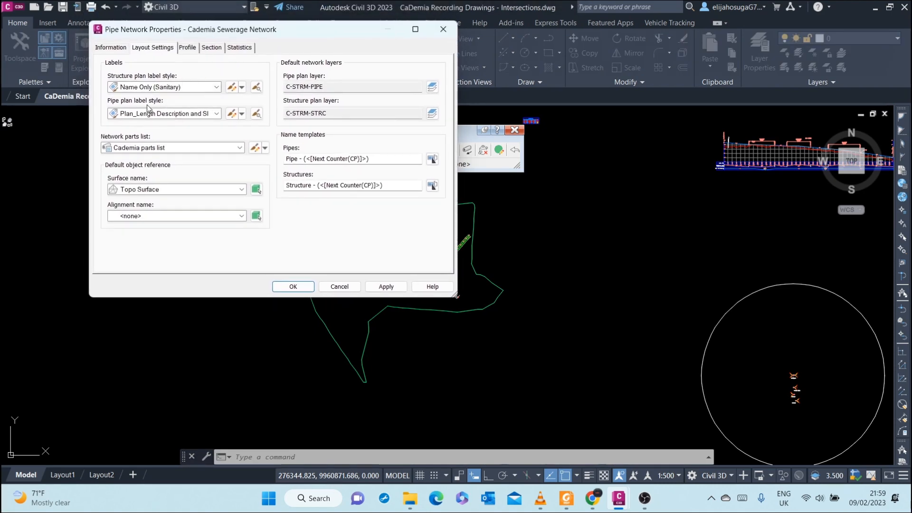
mouse_move(144, 154)
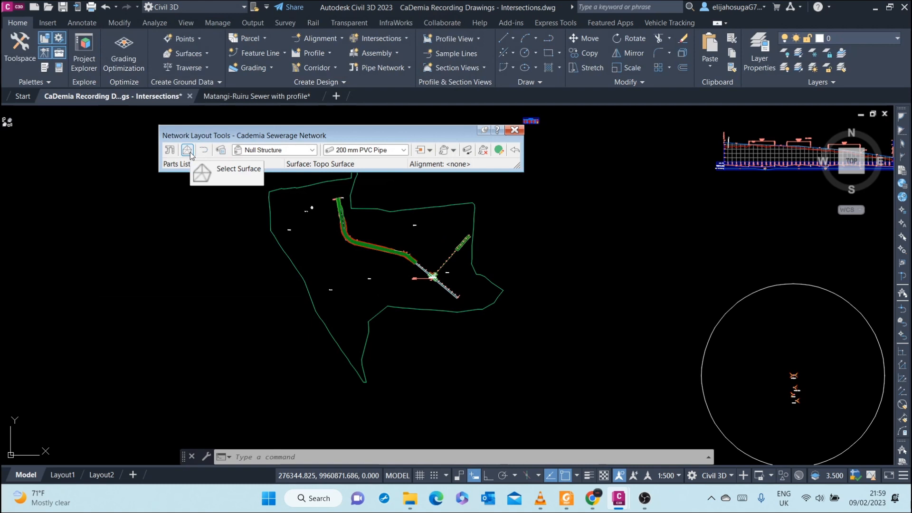
click(188, 150)
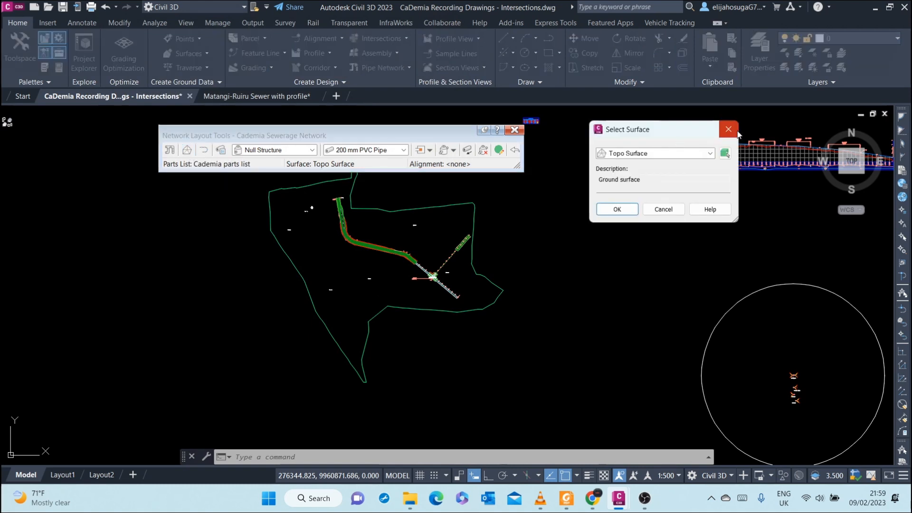
click(728, 130)
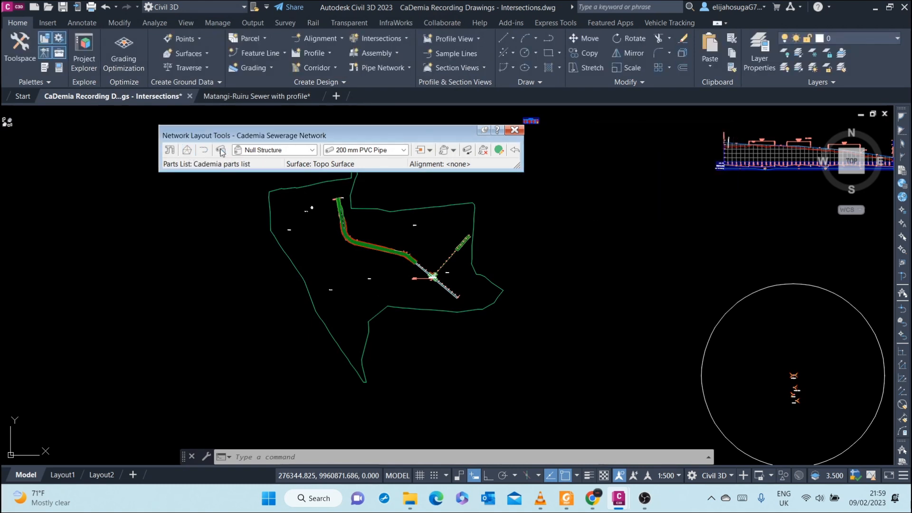
mouse_move(203, 150)
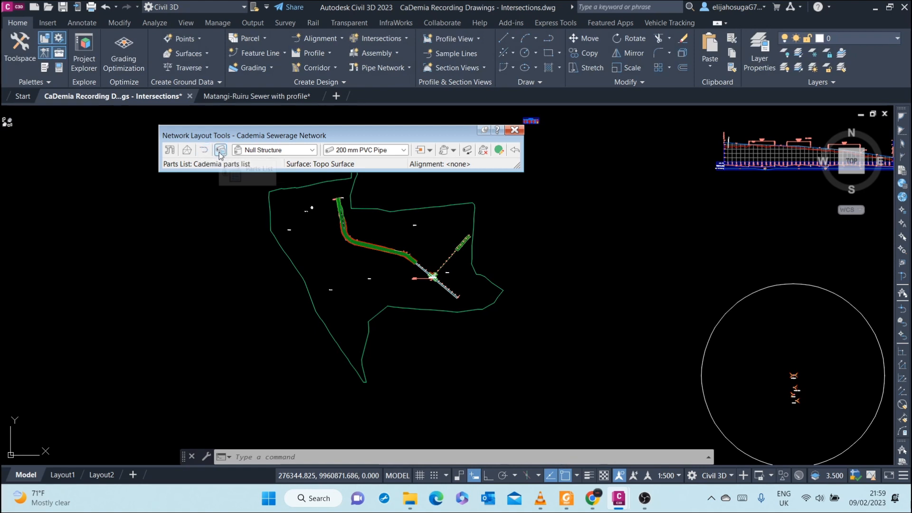
- Confirm the Cademia parts list for the network's layout tools
click(221, 150)
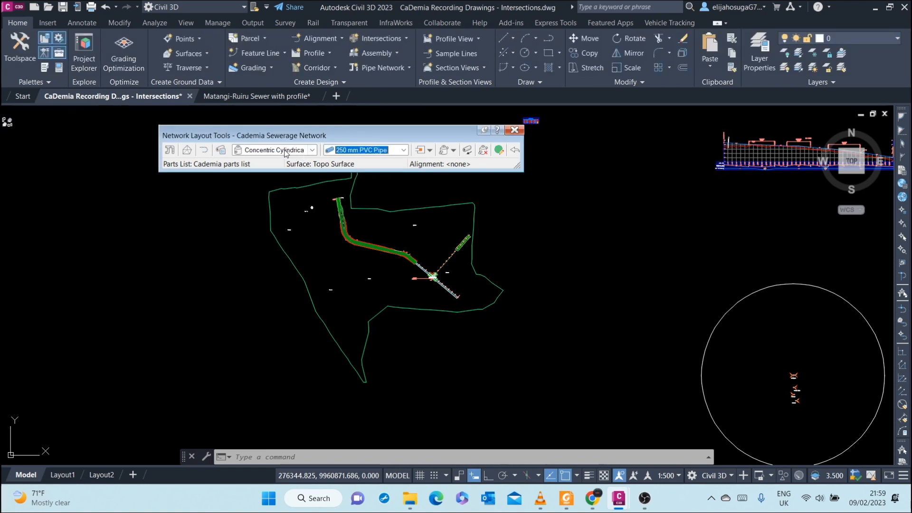
click(221, 150)
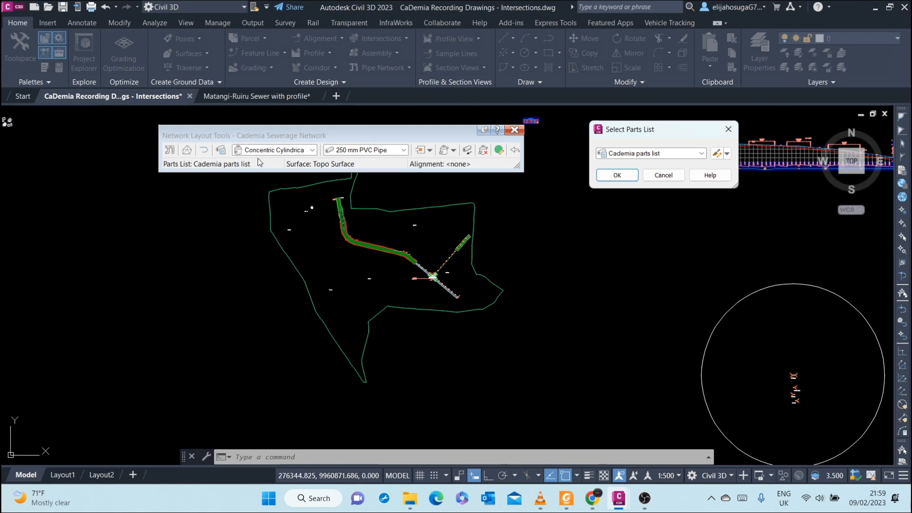
click(616, 175)
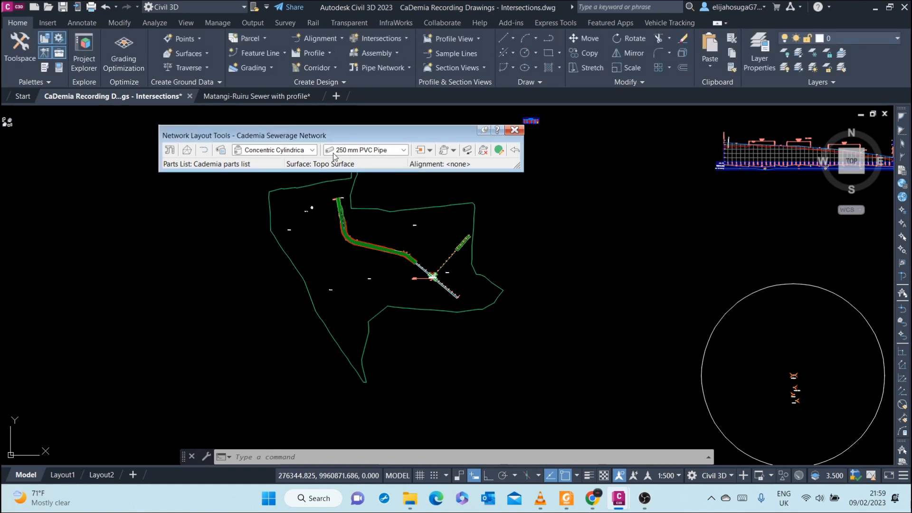
- Choose a concentric cylindrical manhole and 200 mm PVC Pipe for placement
click(312, 149)
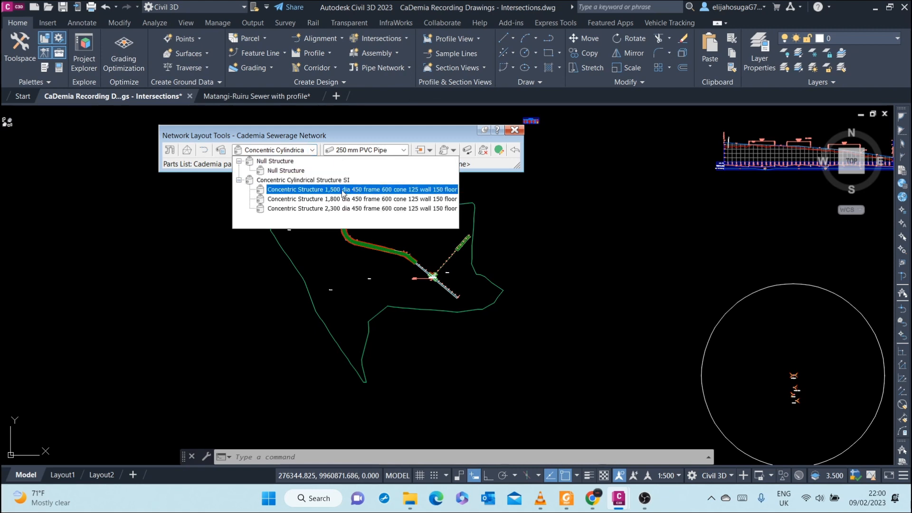
click(362, 198)
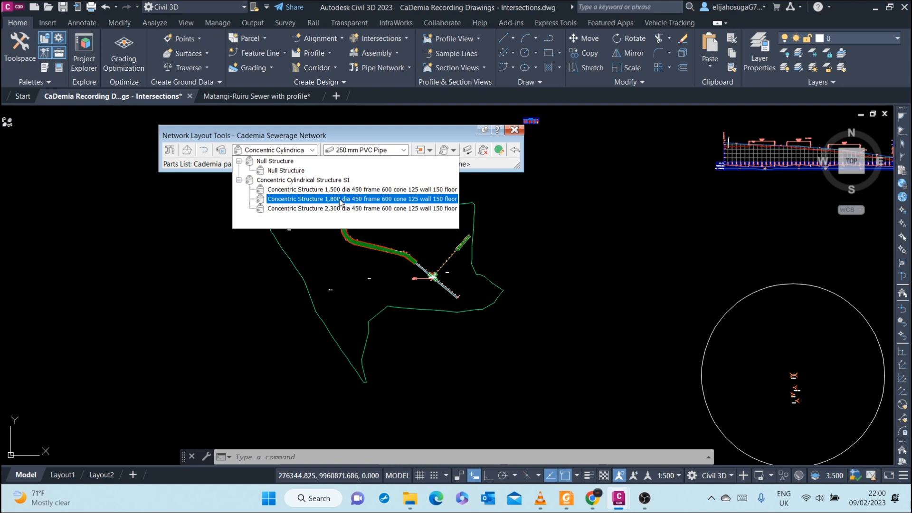
click(361, 199)
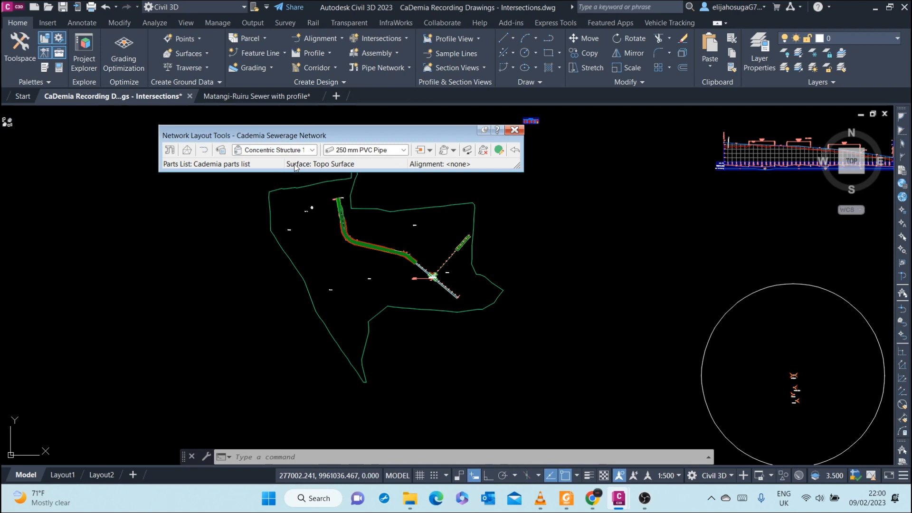
click(402, 149)
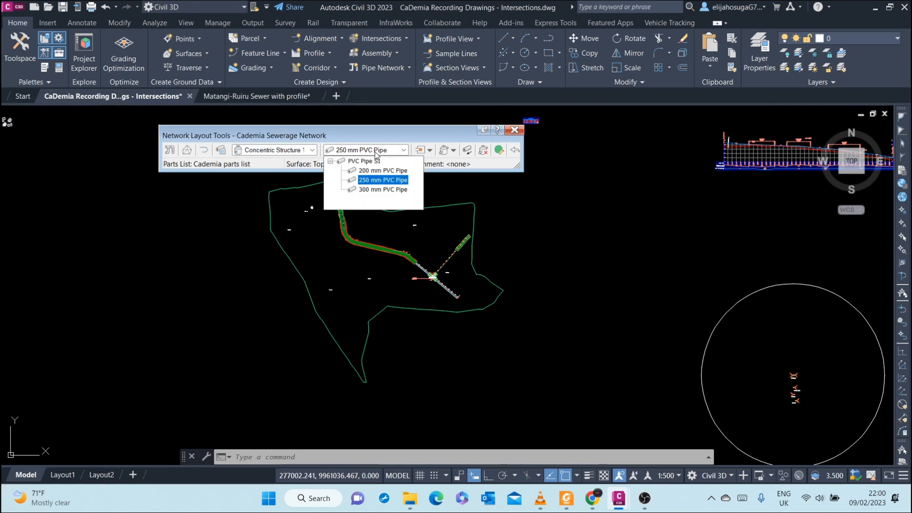
click(384, 170)
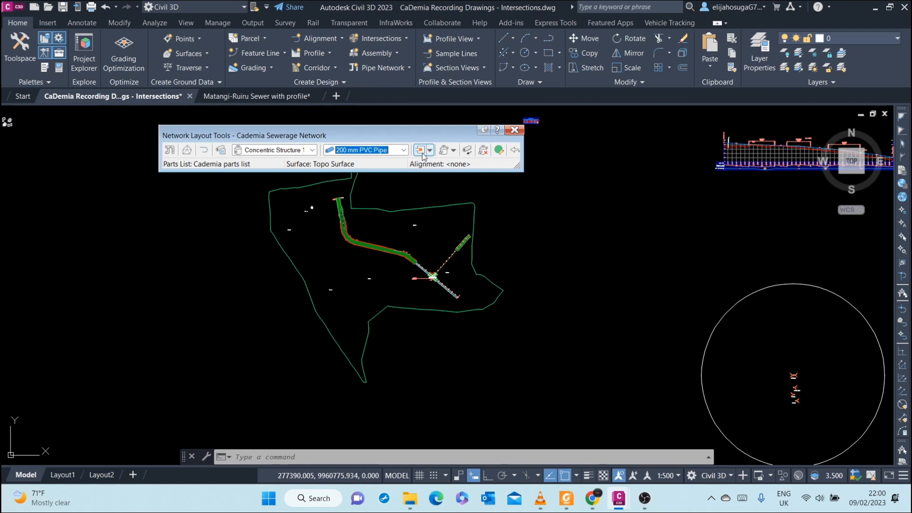
mouse_move(418, 150)
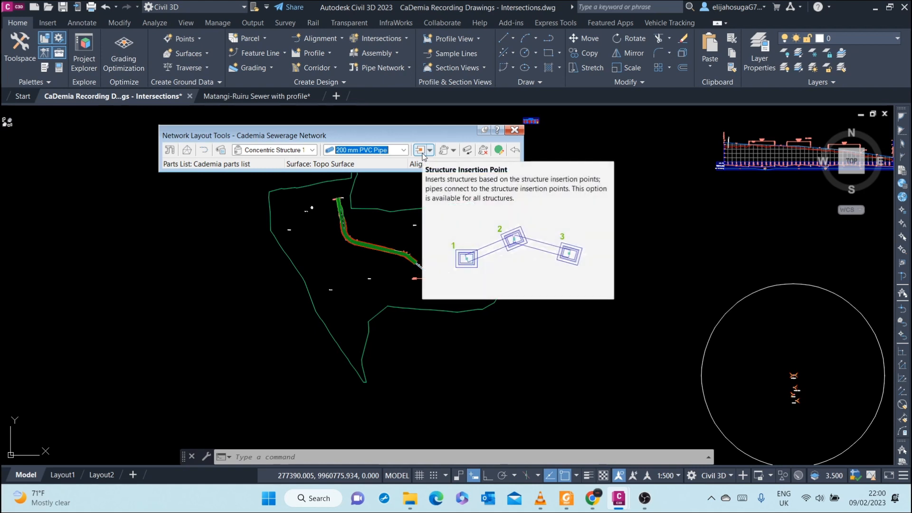
click(430, 150)
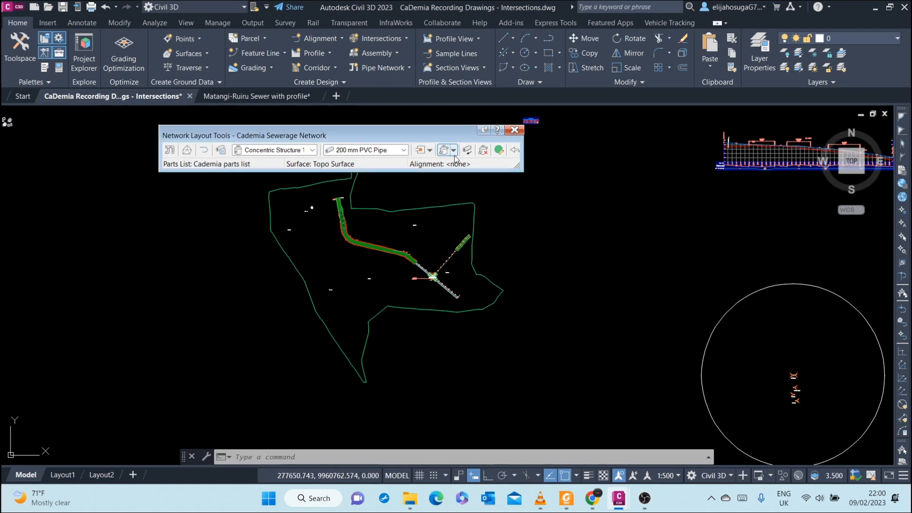
mouse_move(443, 150)
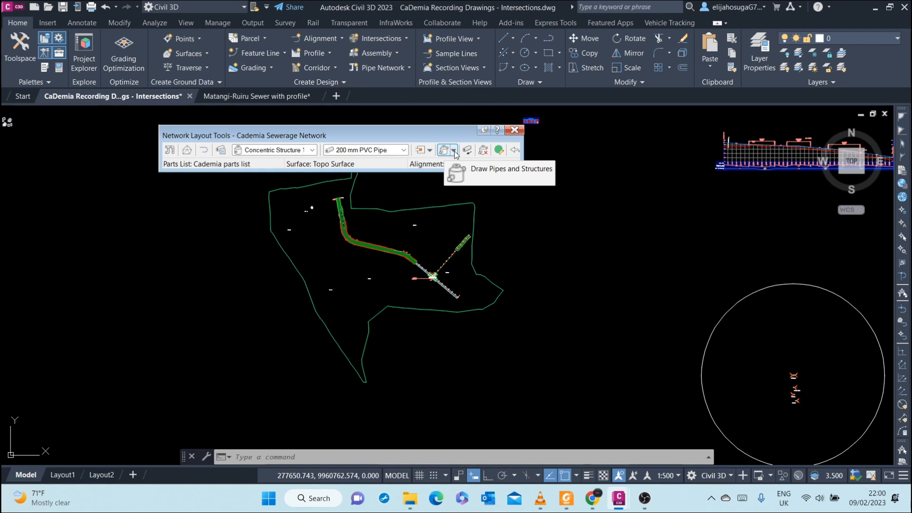
click(454, 150)
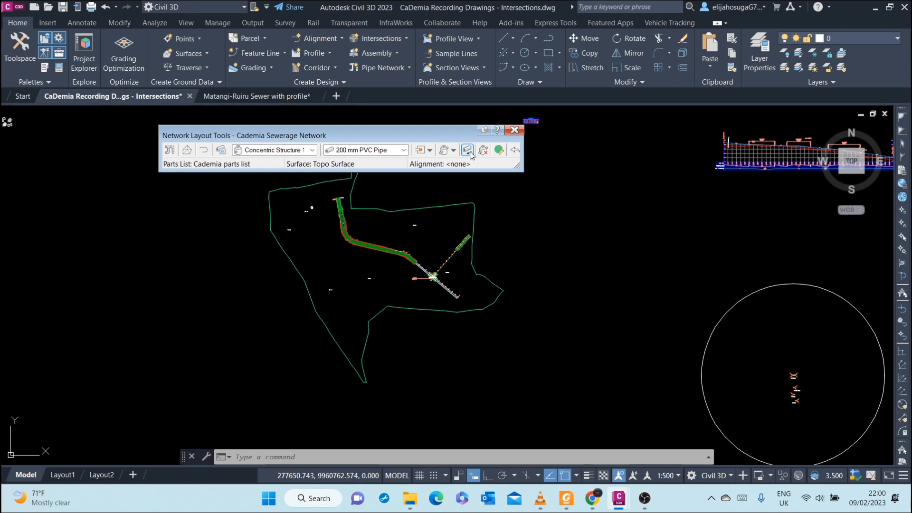
mouse_move(468, 151)
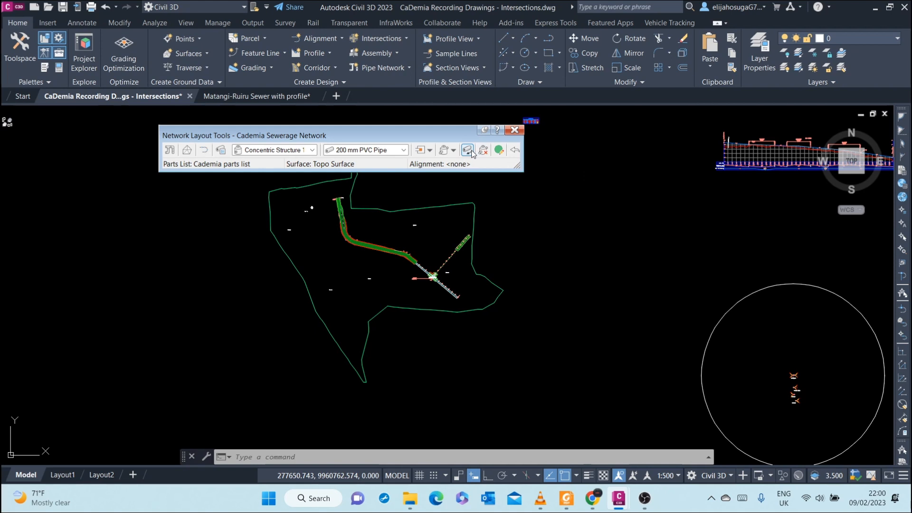
mouse_move(483, 150)
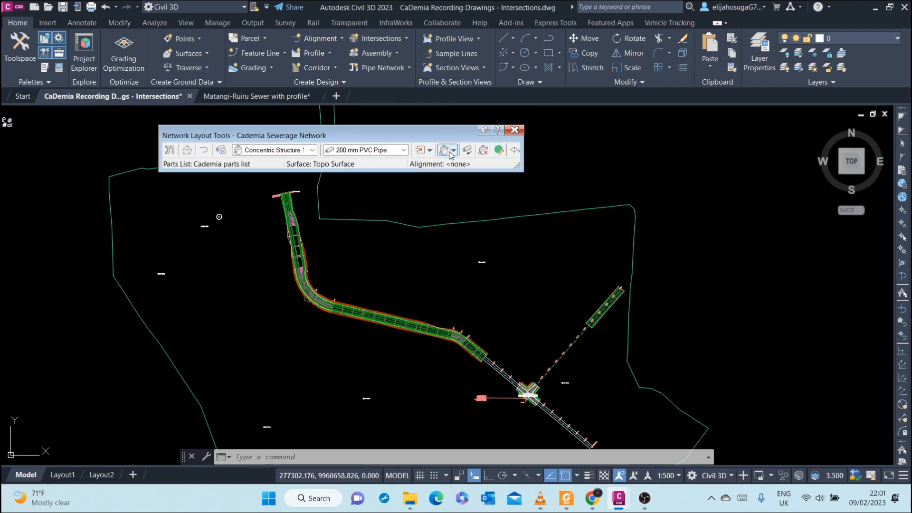
- Draw pipes and structures together with object snapping turned off along the road
click(452, 151)
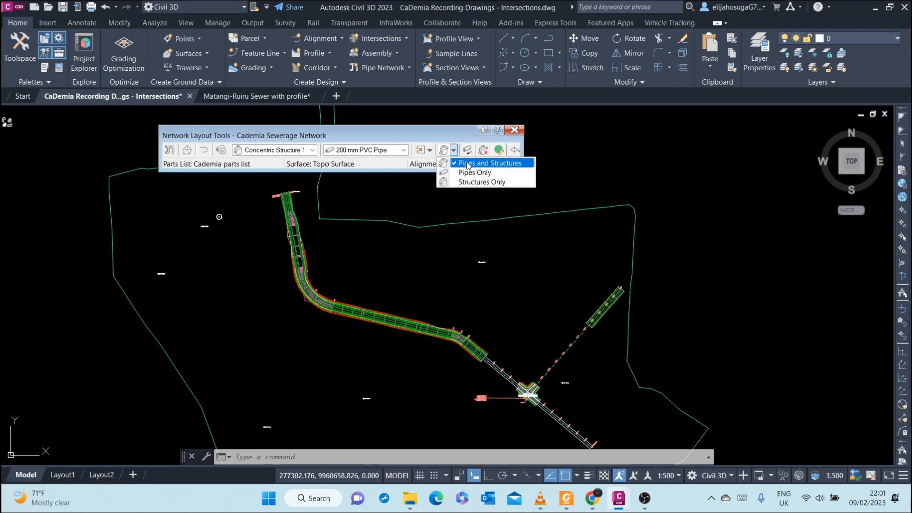
click(487, 163)
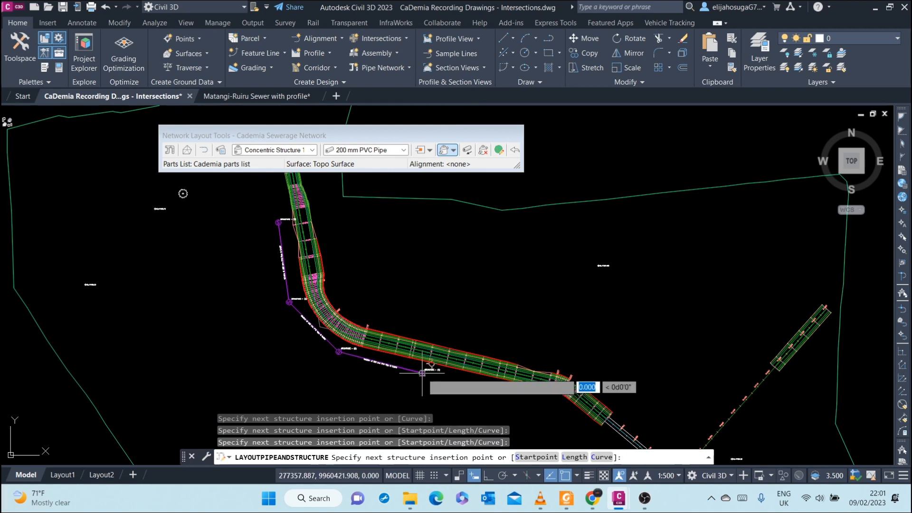
mouse_move(480, 385)
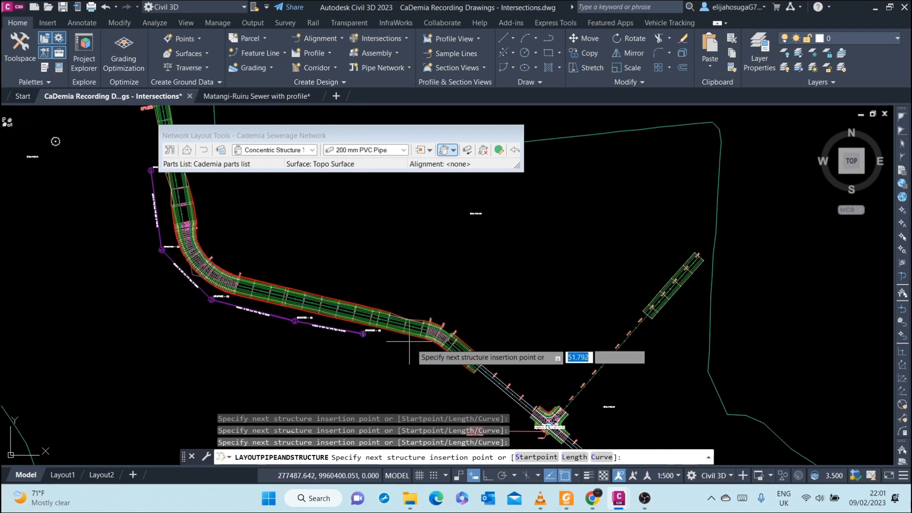
mouse_move(420, 357)
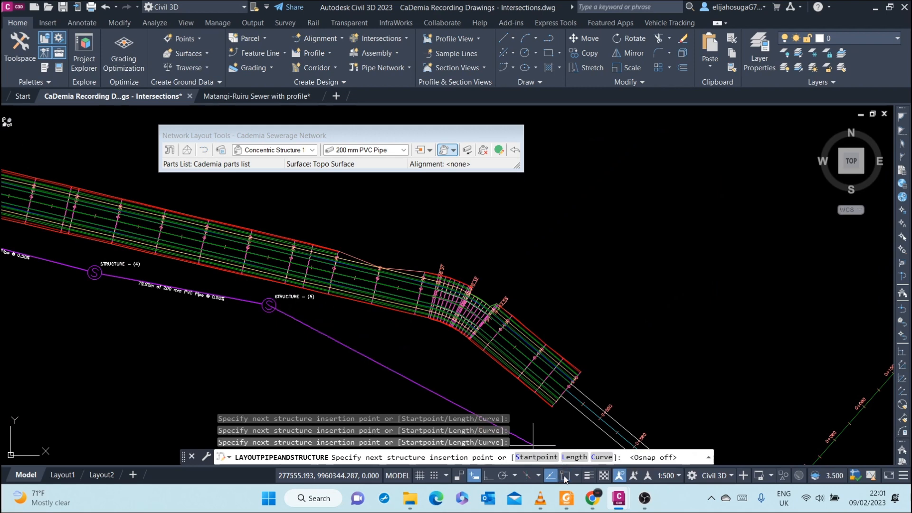
click(439, 344)
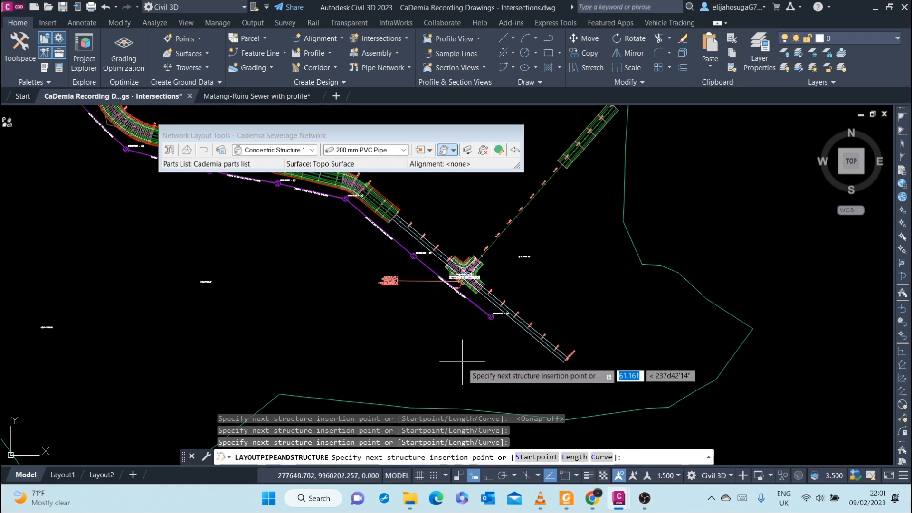
mouse_move(466, 355)
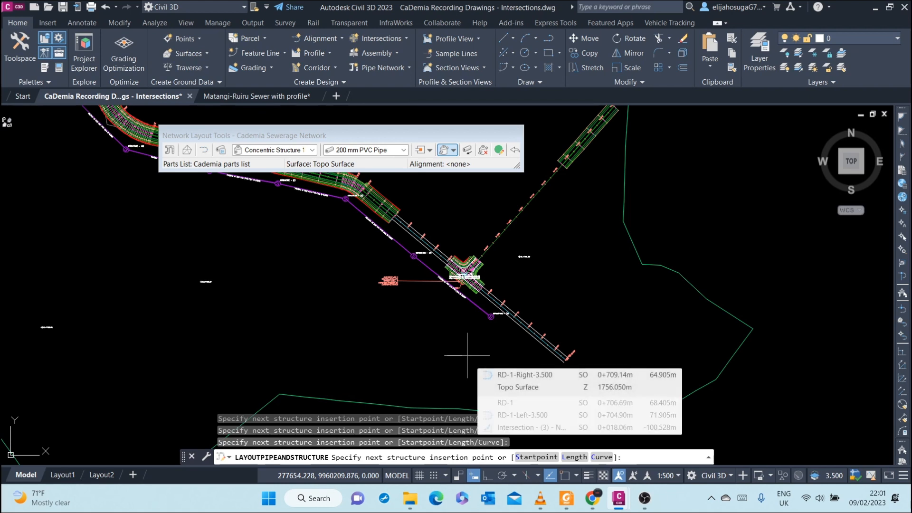
mouse_move(467, 355)
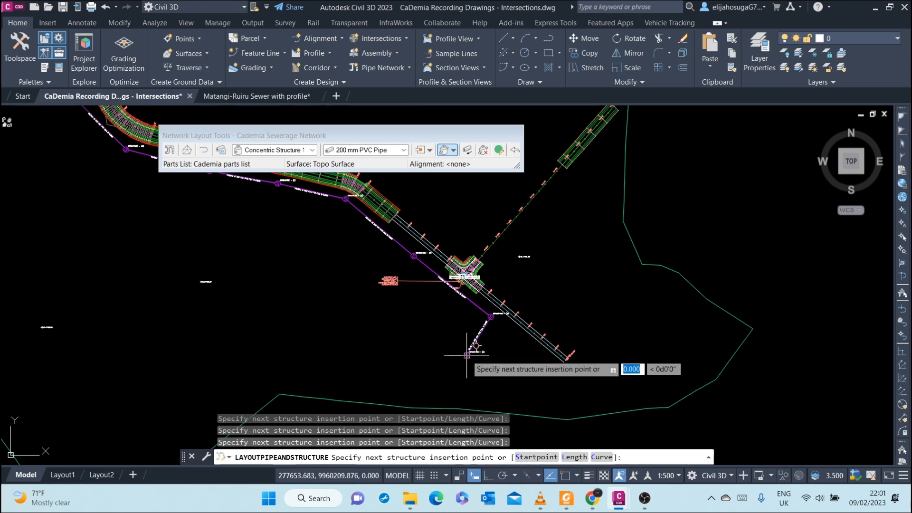
mouse_move(415, 337)
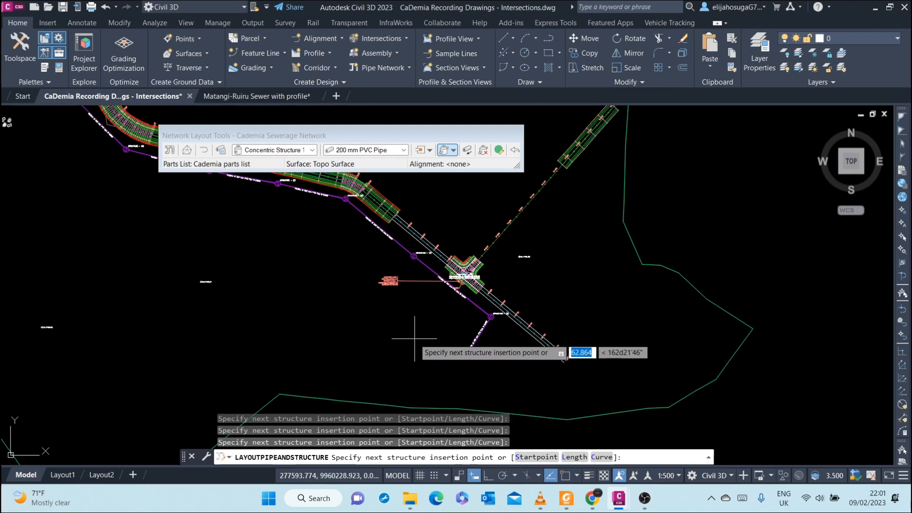
- End the pipe-and-structure layout run after the last manhole
key(Escape)
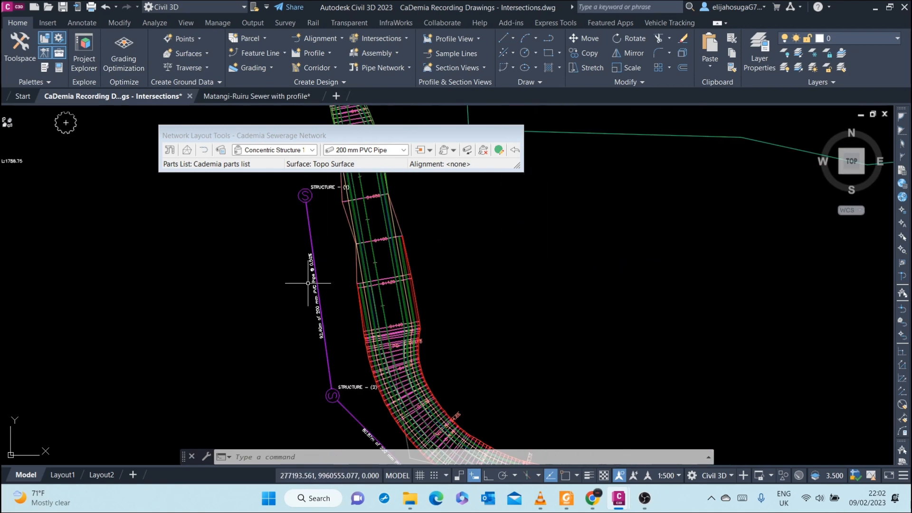
mouse_move(304, 256)
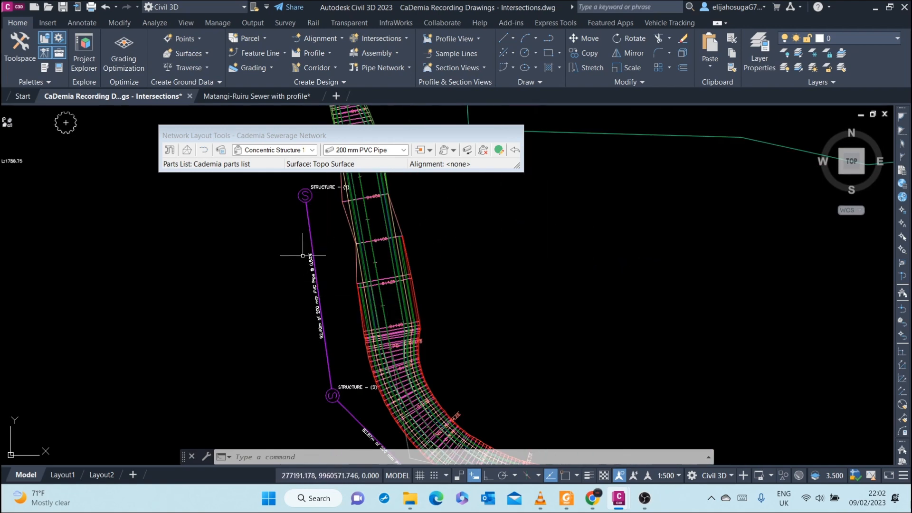